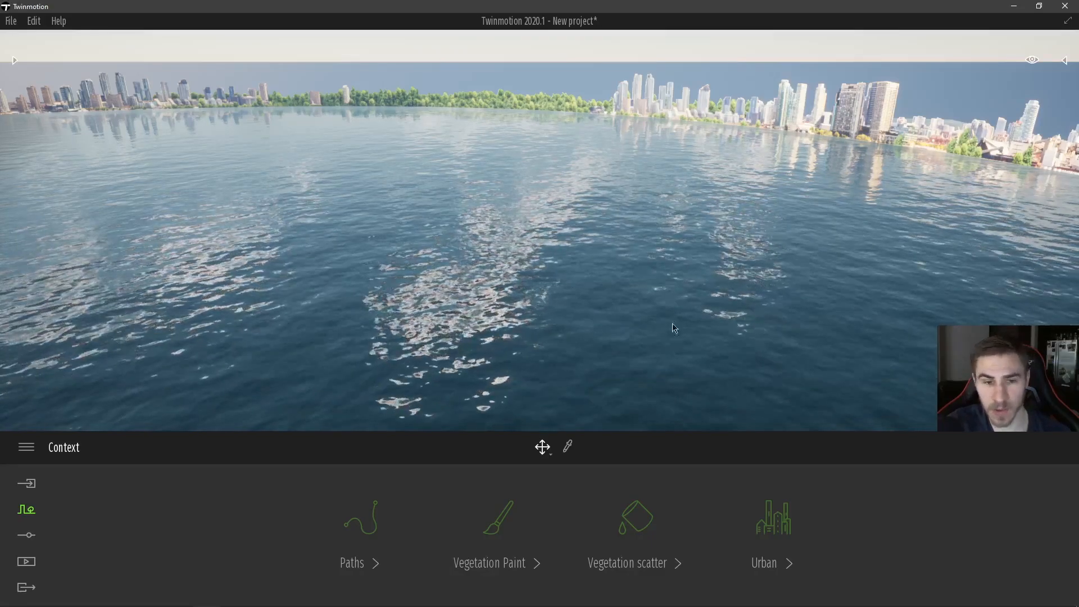
{"action": "mouse_move", "coordinate": [772, 516]}
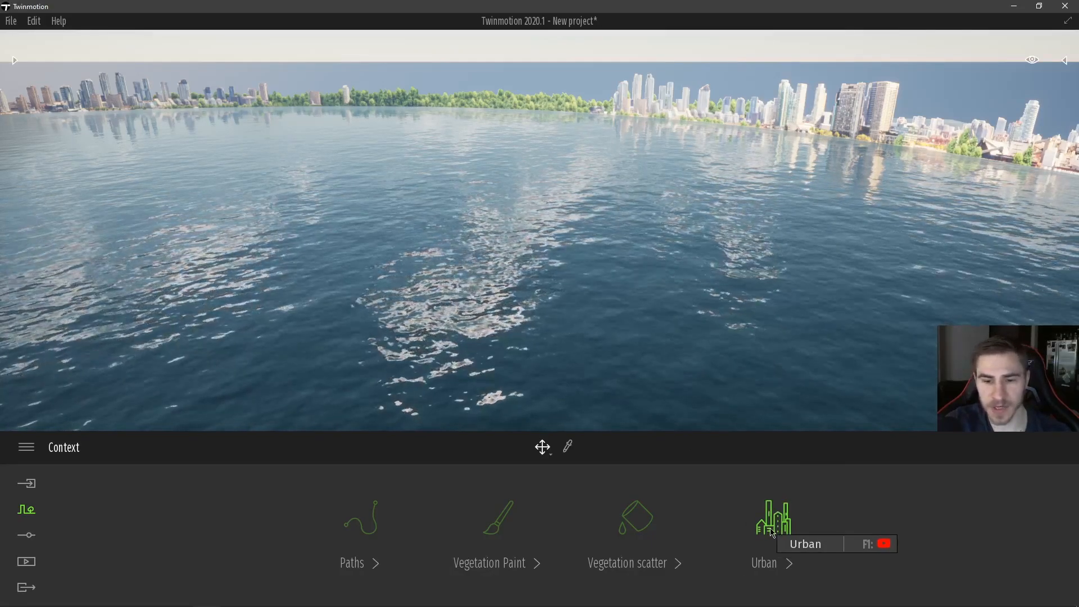
{"action": "mouse_move", "coordinate": [718, 285]}
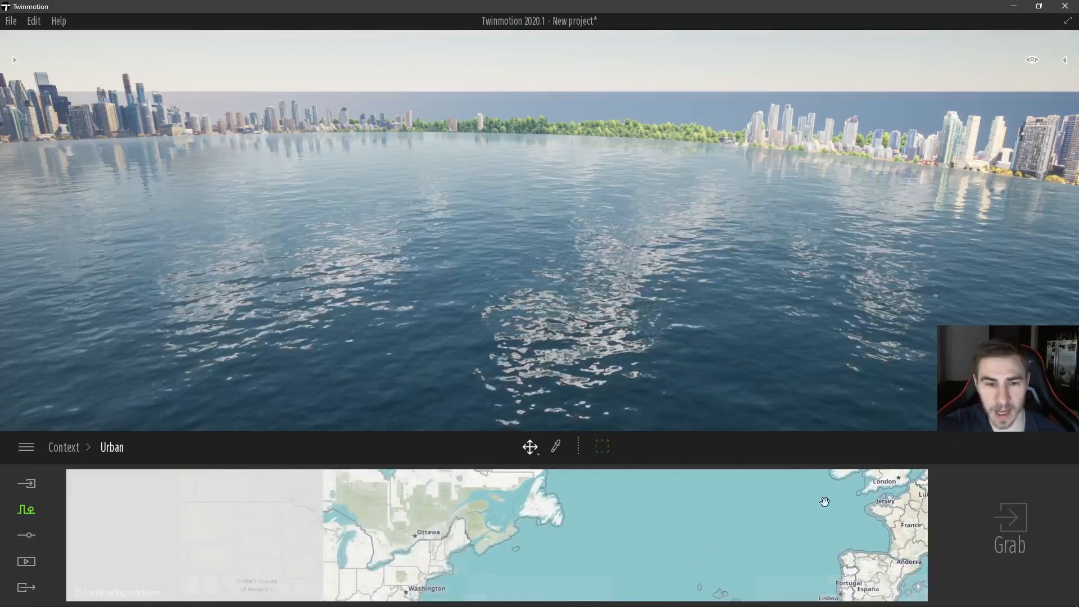
Pan the Urban context map from North America toward the Dallas–Fort Worth area.
{"action": "left_click_drag", "start_coordinate": [824, 501], "coordinate": [553, 494]}
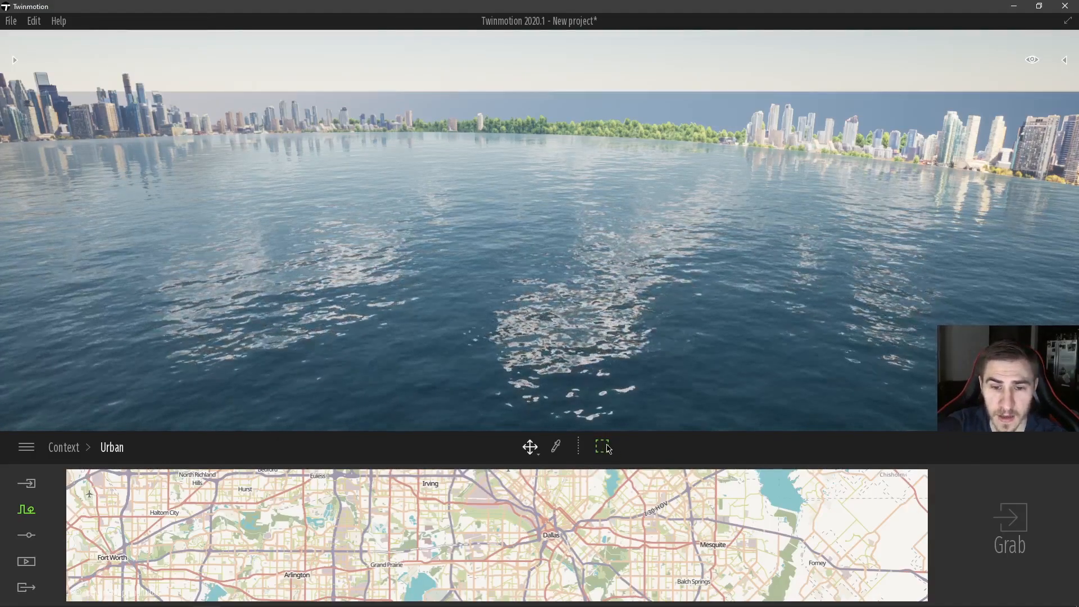
Outline a small rectangular grab area over downtown Dallas on the map.
{"action": "left_click_drag", "start_coordinate": [440, 509], "coordinate": [556, 562]}
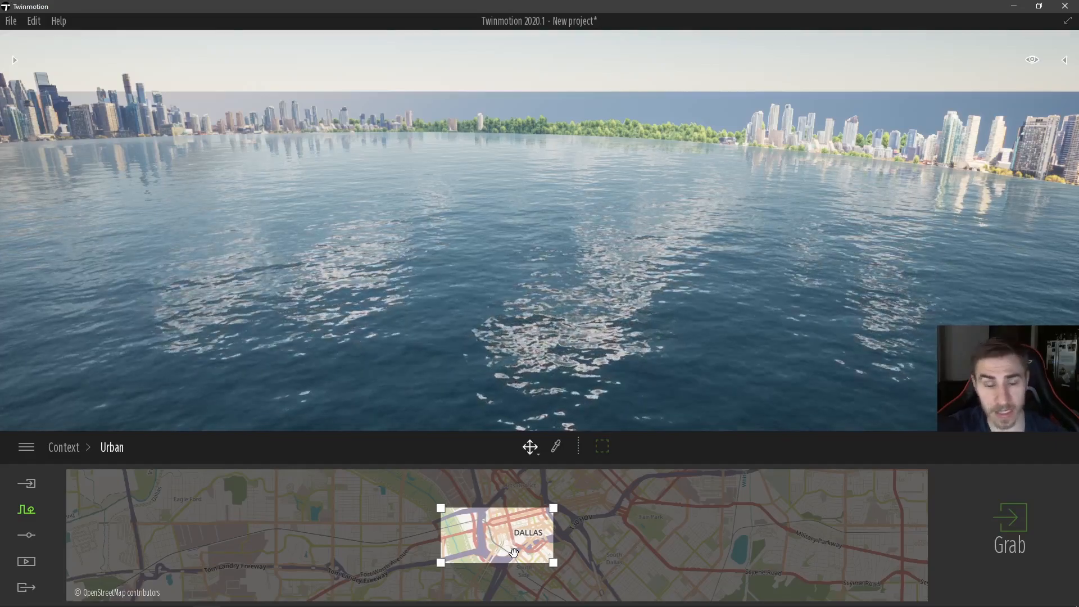
Grab the marked downtown Dallas area and start downloading it into the scene.
{"action": "left_click", "coordinate": [1009, 523]}
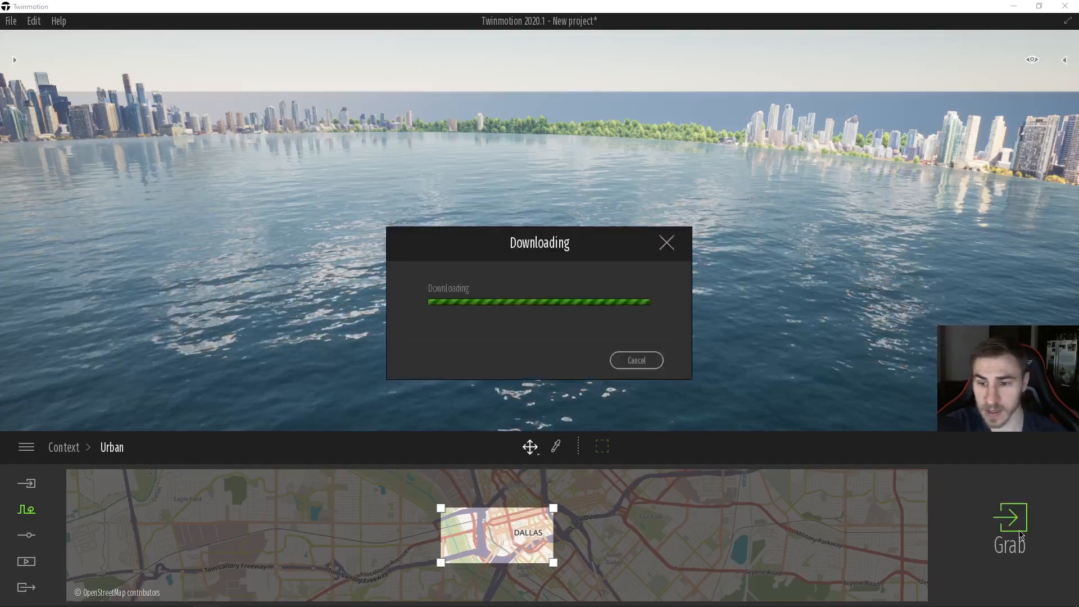
{"action": "mouse_move", "coordinate": [560, 226]}
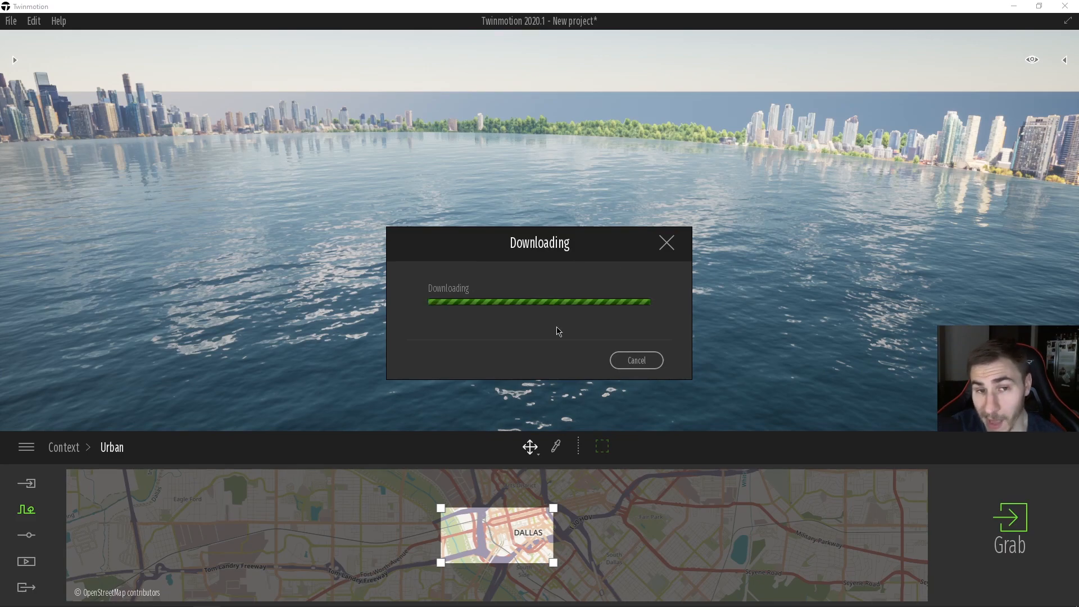
{"action": "mouse_move", "coordinate": [567, 556]}
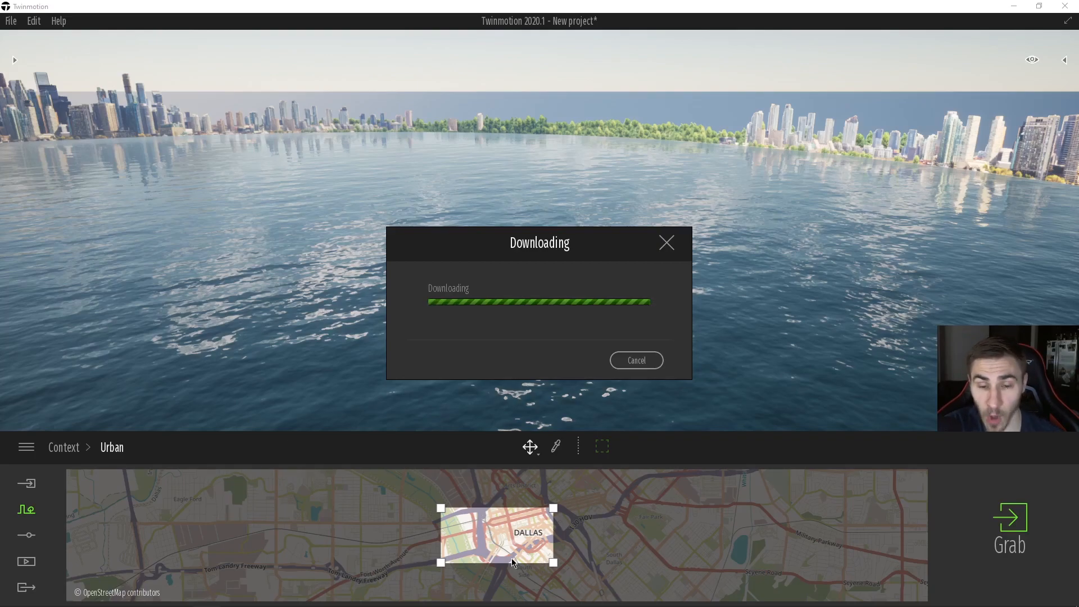
{"action": "mouse_move", "coordinate": [510, 516]}
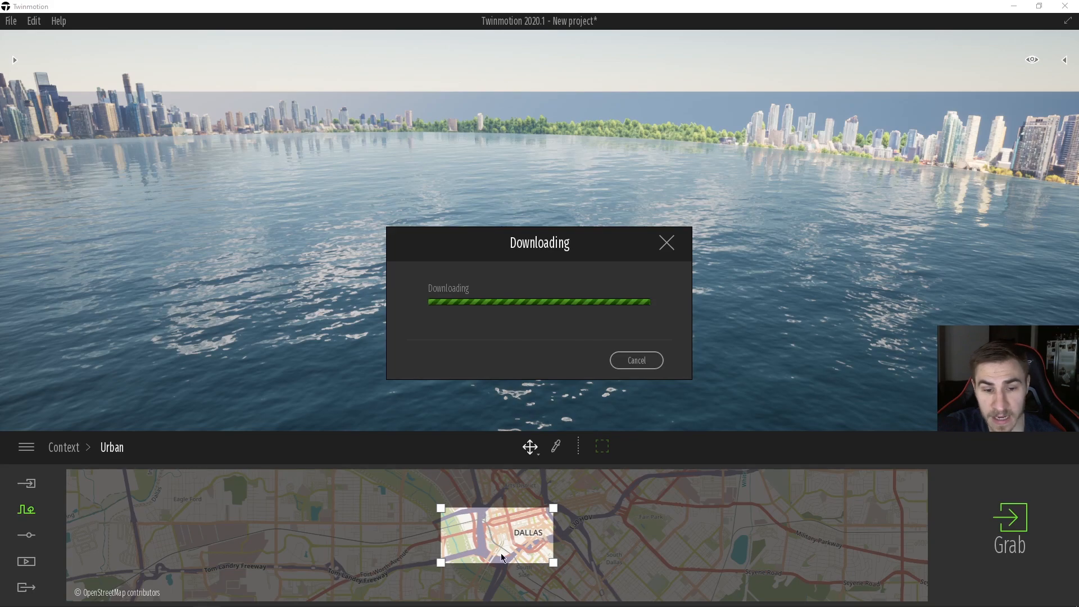
{"action": "mouse_move", "coordinate": [618, 488]}
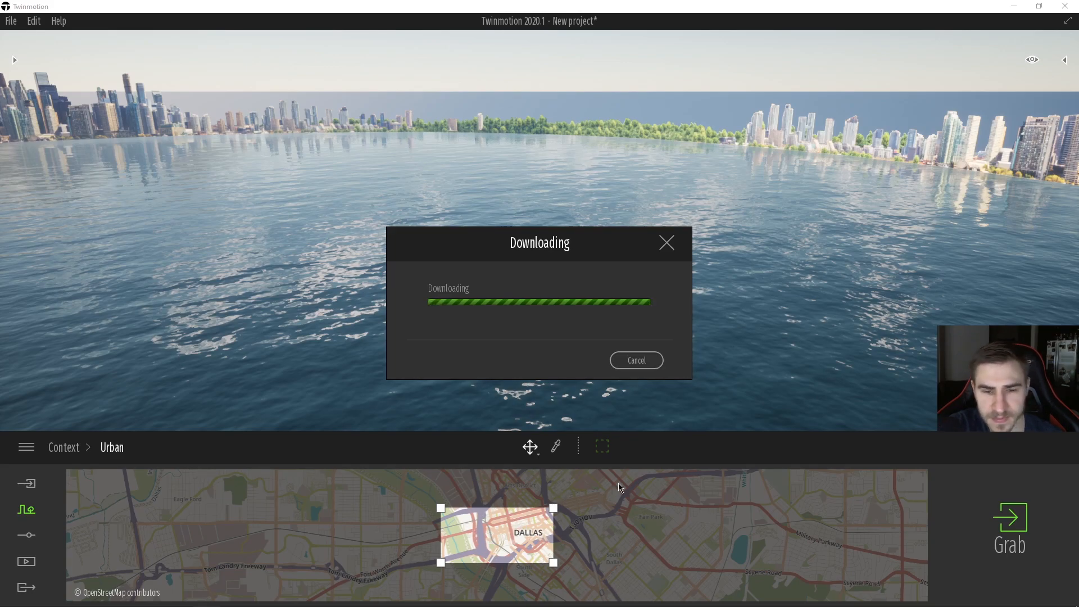
{"action": "mouse_move", "coordinate": [370, 198]}
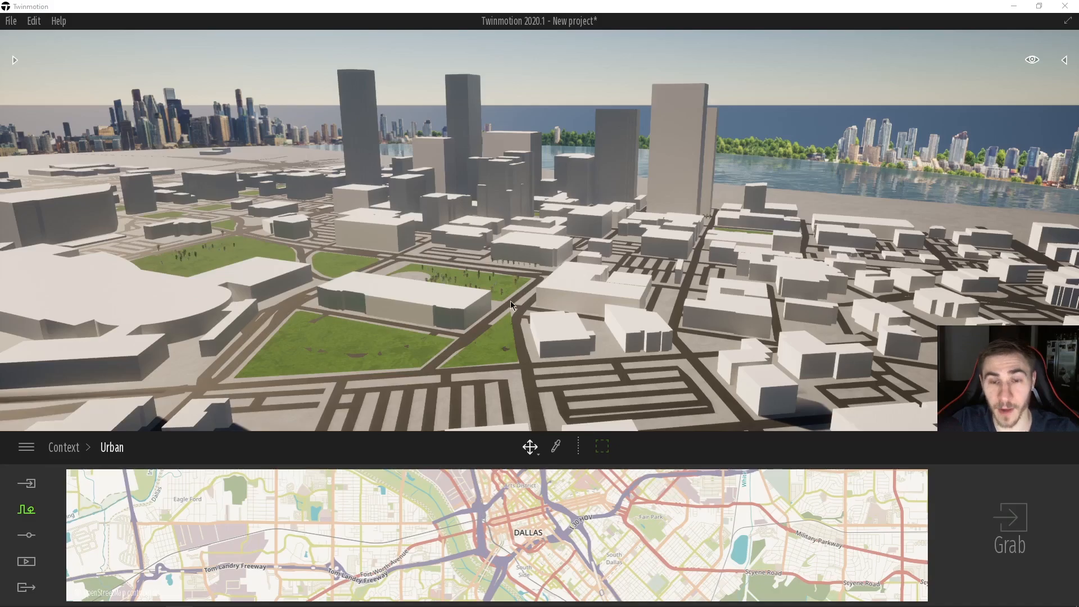
{"action": "mouse_move", "coordinate": [556, 285]}
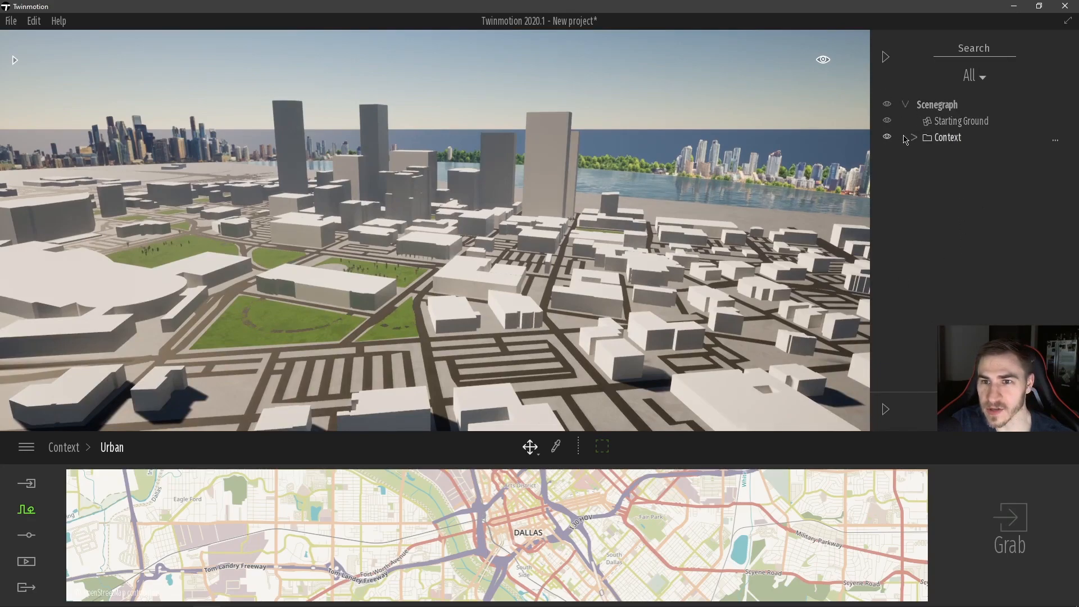
Expand the imported Context group and its Buildings folder in the Scene panel.
{"action": "left_click", "coordinate": [915, 137]}
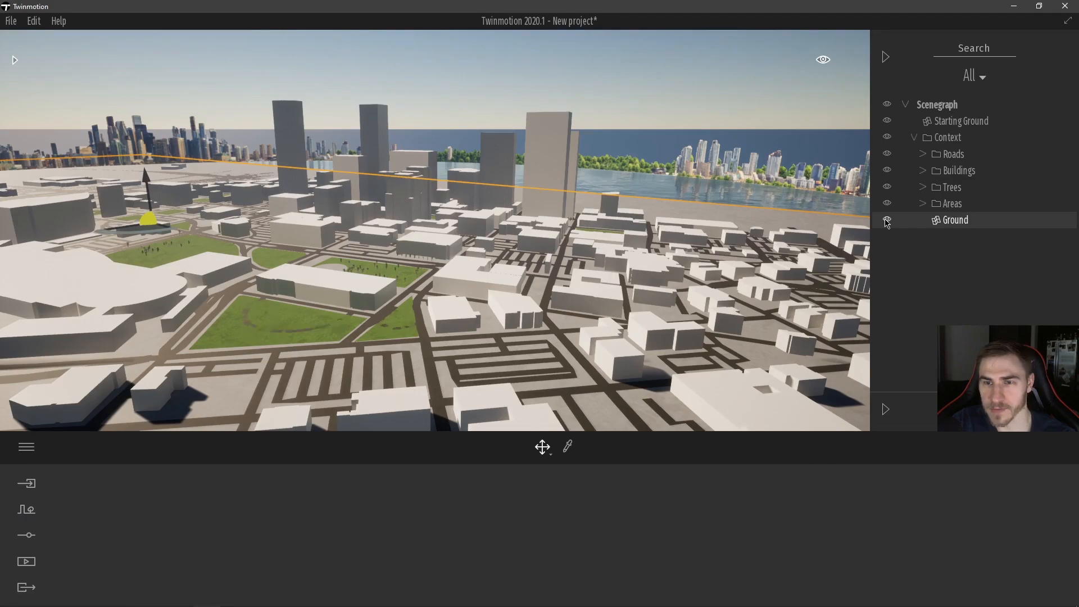
{"action": "left_click", "coordinate": [887, 219]}
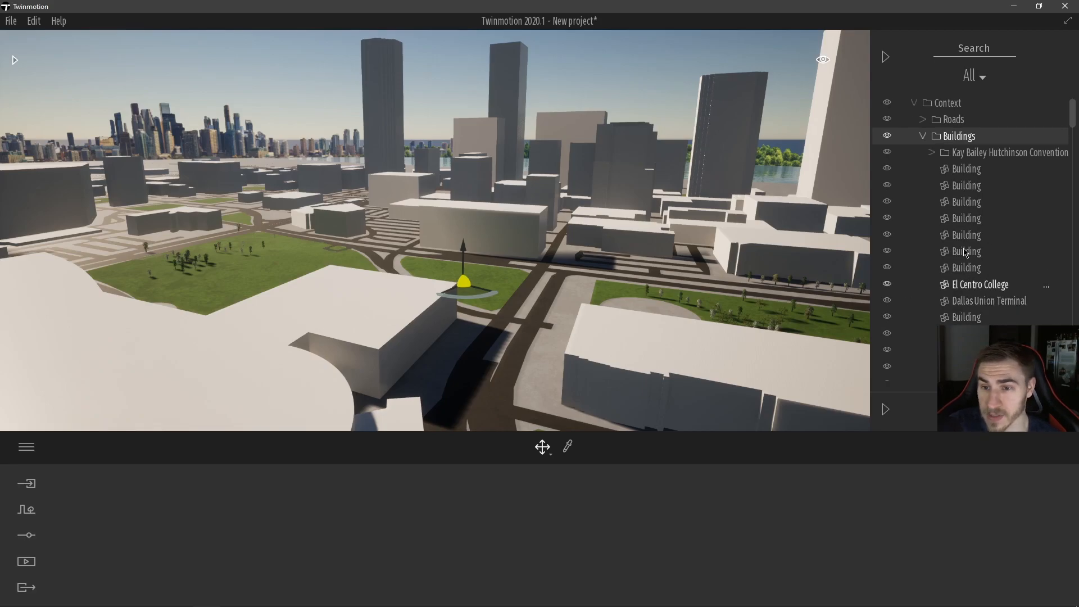
Select one of the imported downtown buildings from the Buildings list for editing.
{"action": "left_click", "coordinate": [988, 283]}
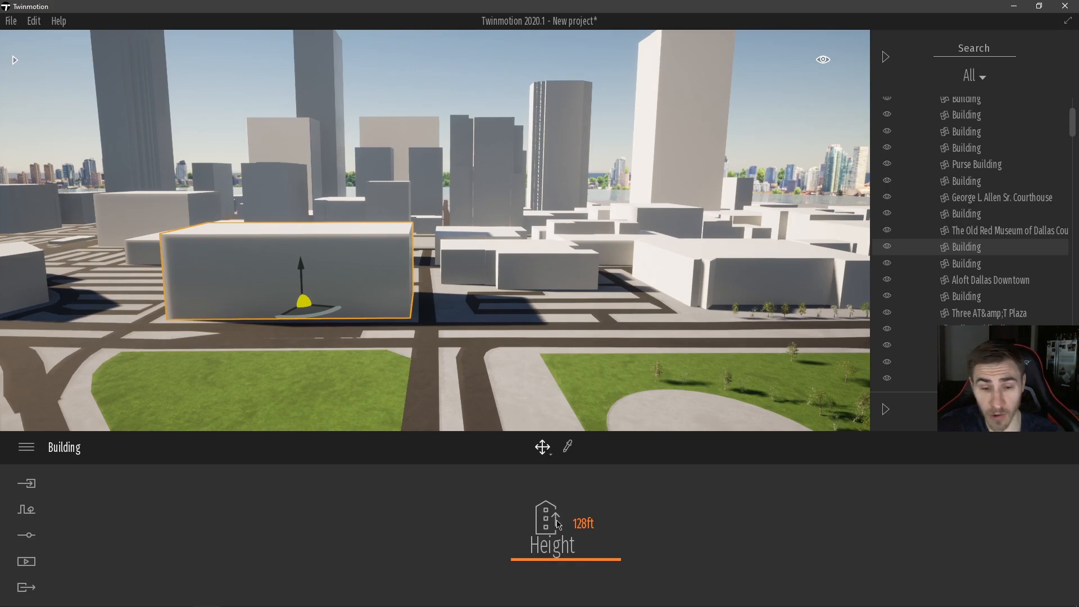
{"action": "mouse_move", "coordinate": [498, 514]}
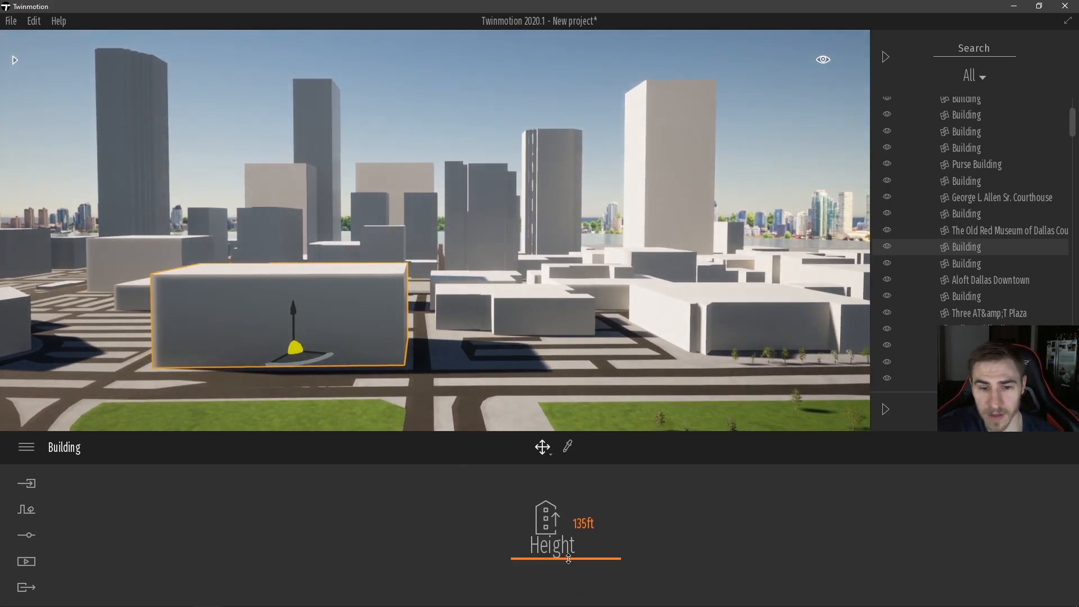
Raise the selected block into a tall tower and set Aloft Dallas Downtown's height to 320 ft.
{"action": "left_click_drag", "start_coordinate": [568, 557], "coordinate": [587, 522]}
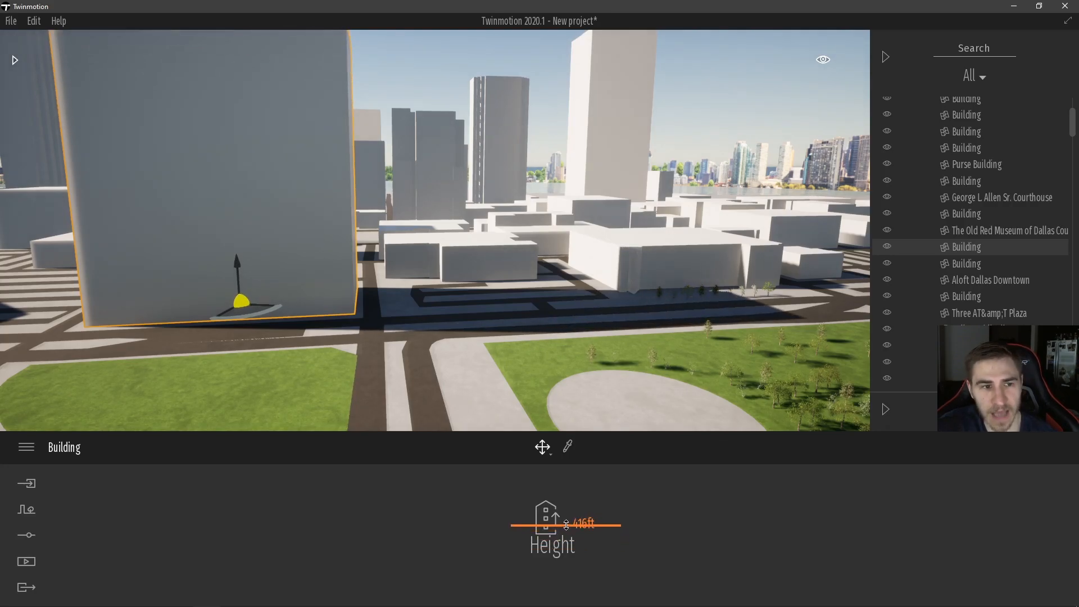
{"action": "left_click_drag", "start_coordinate": [565, 525], "coordinate": [564, 467]}
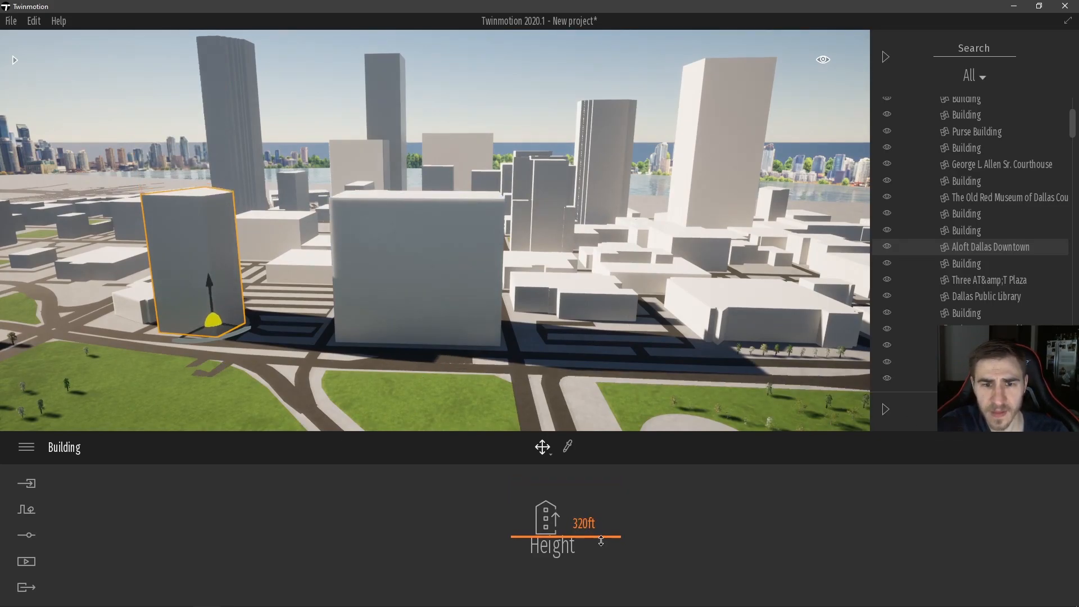
{"action": "left_click_drag", "start_coordinate": [602, 541], "coordinate": [555, 541]}
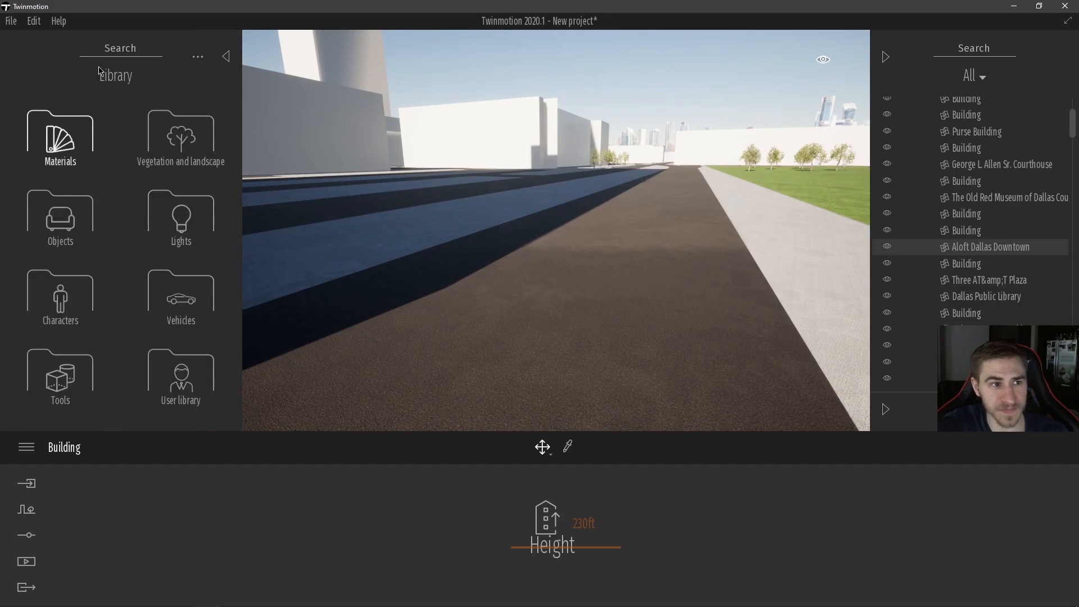
Apply Manmade Asphalt 1 to the roads and lighter Asphalt 4 to the pavement.
{"action": "left_click", "coordinate": [60, 138]}
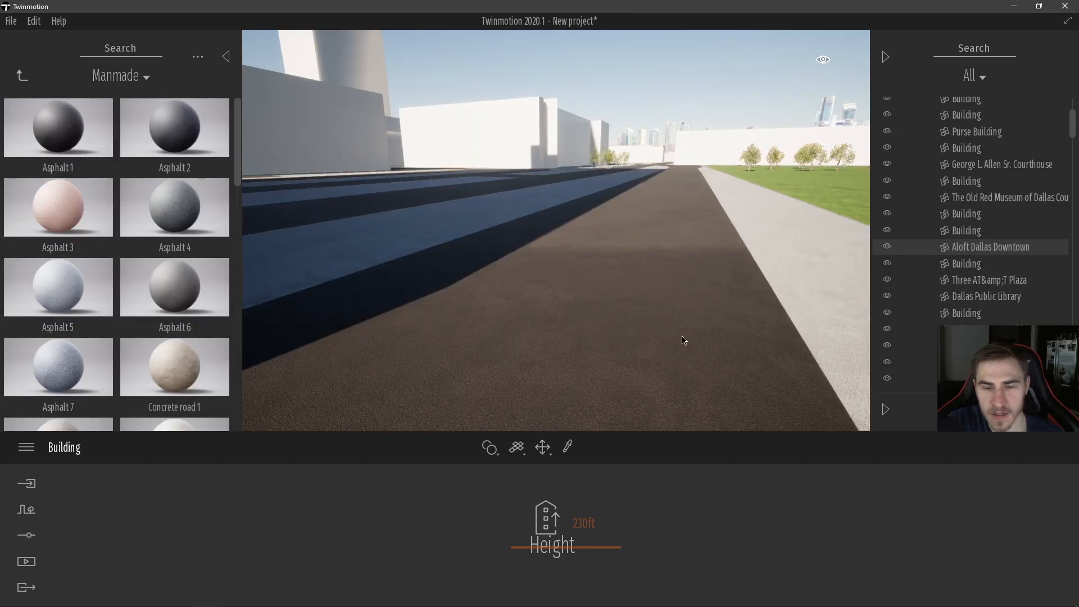
{"action": "left_click", "coordinate": [57, 127]}
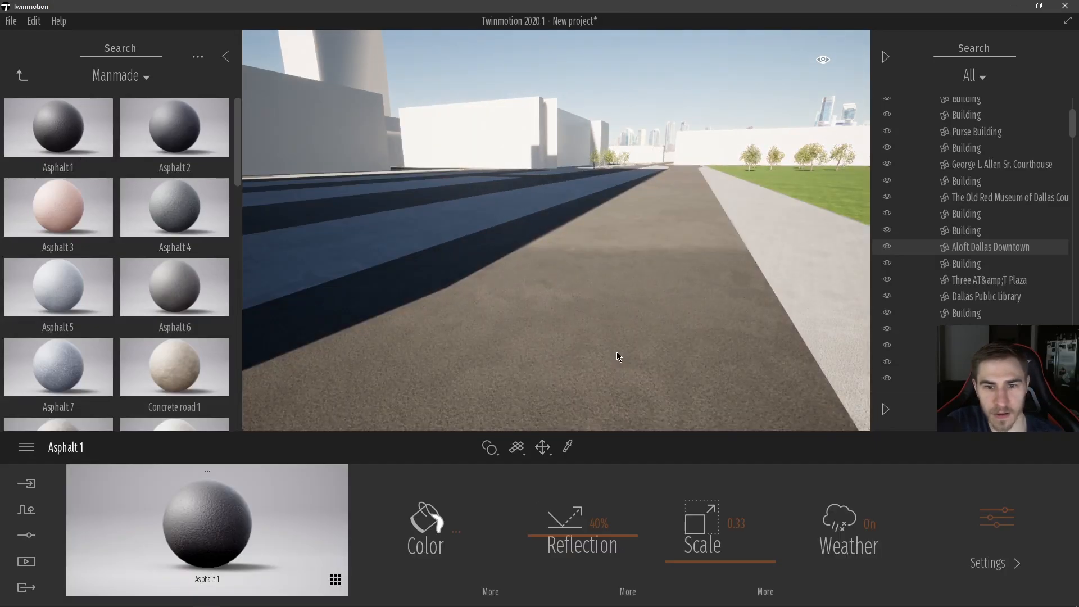
{"action": "left_click", "coordinate": [175, 207]}
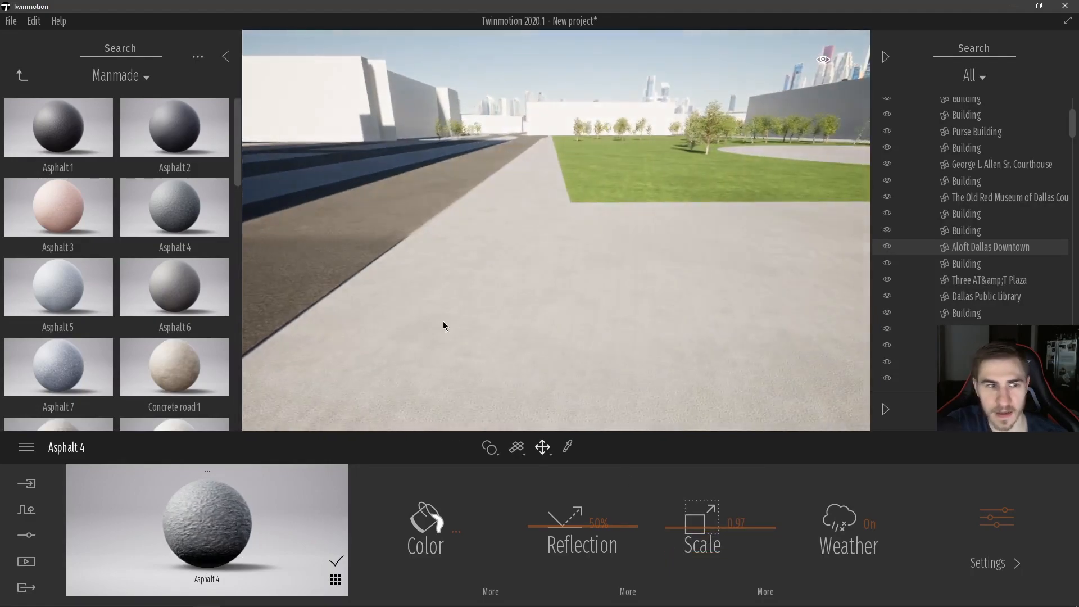
{"action": "scroll", "scroll_direction": "down", "scroll_amount": 3}
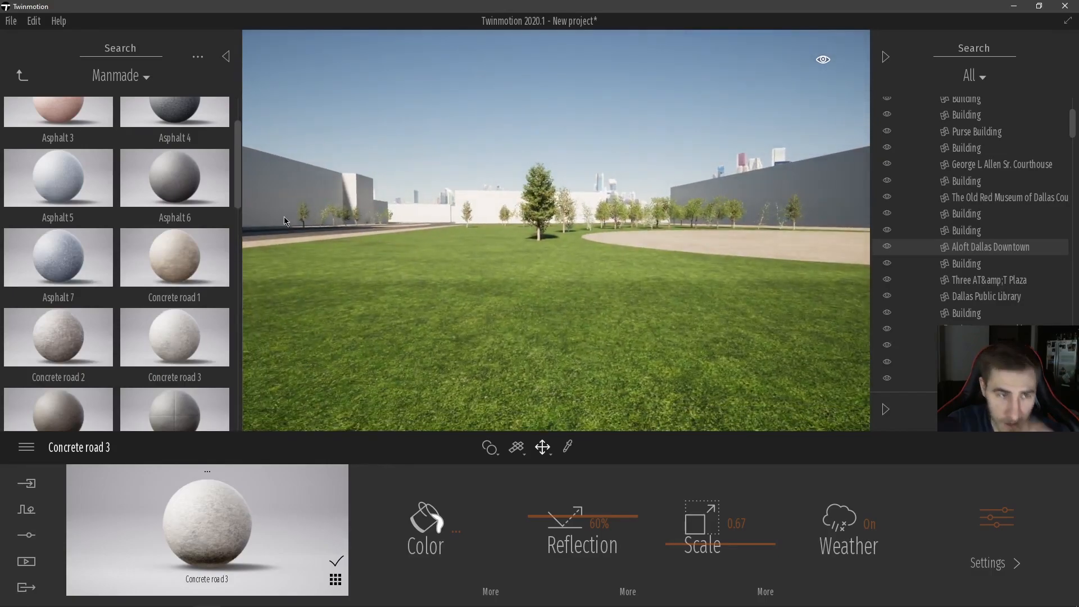
Cover the lawns with Grass 4 and the open ground with Pebbles from Nature materials.
{"action": "scroll", "scroll_direction": "down", "scroll_amount": 3}
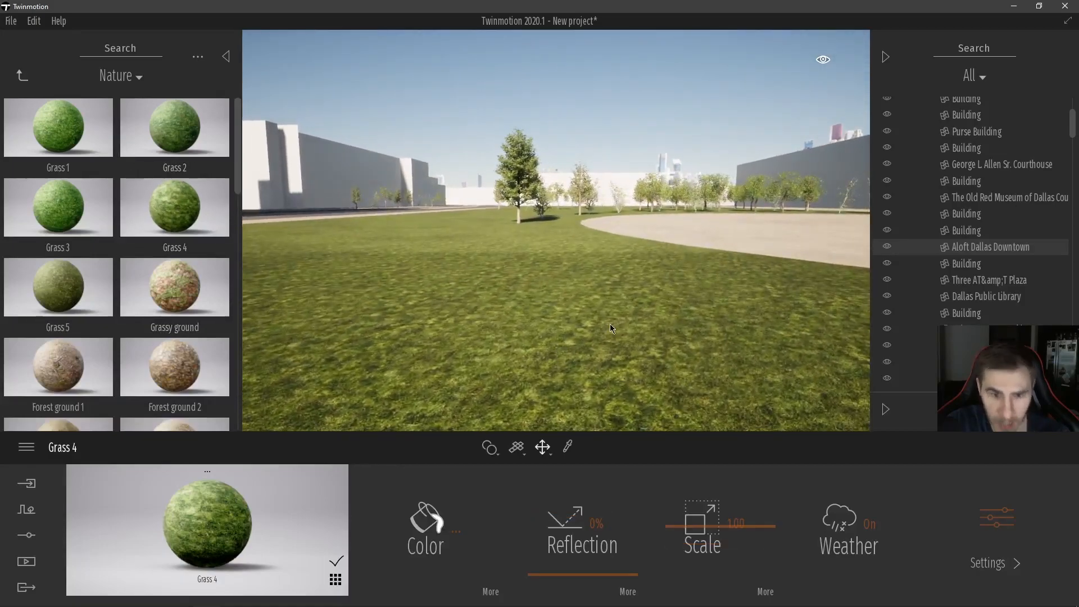
{"action": "left_click", "coordinate": [174, 366]}
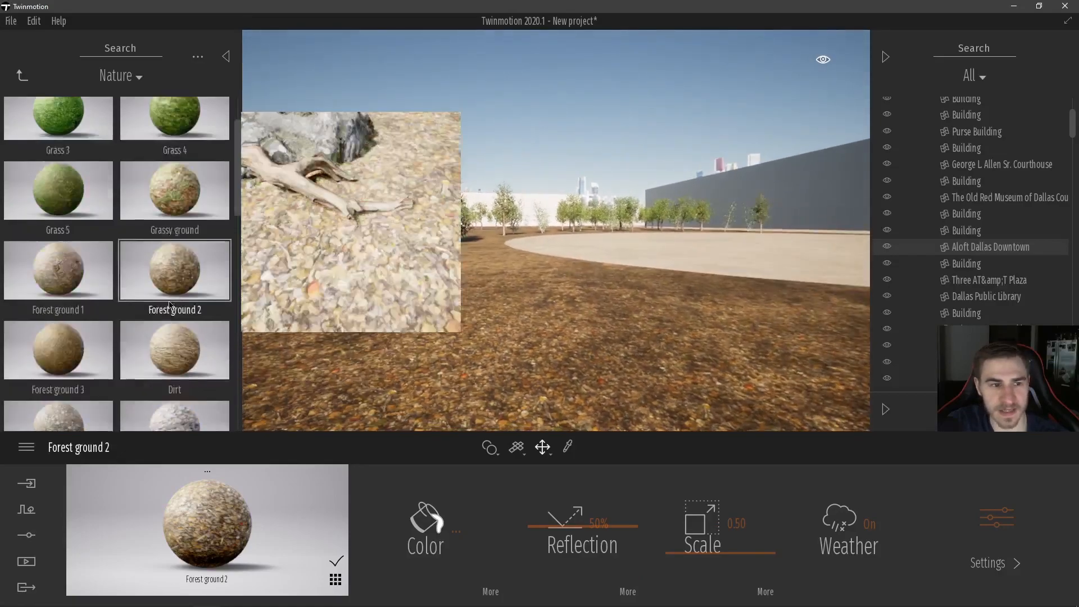
{"action": "scroll", "scroll_direction": "down", "scroll_amount": 3}
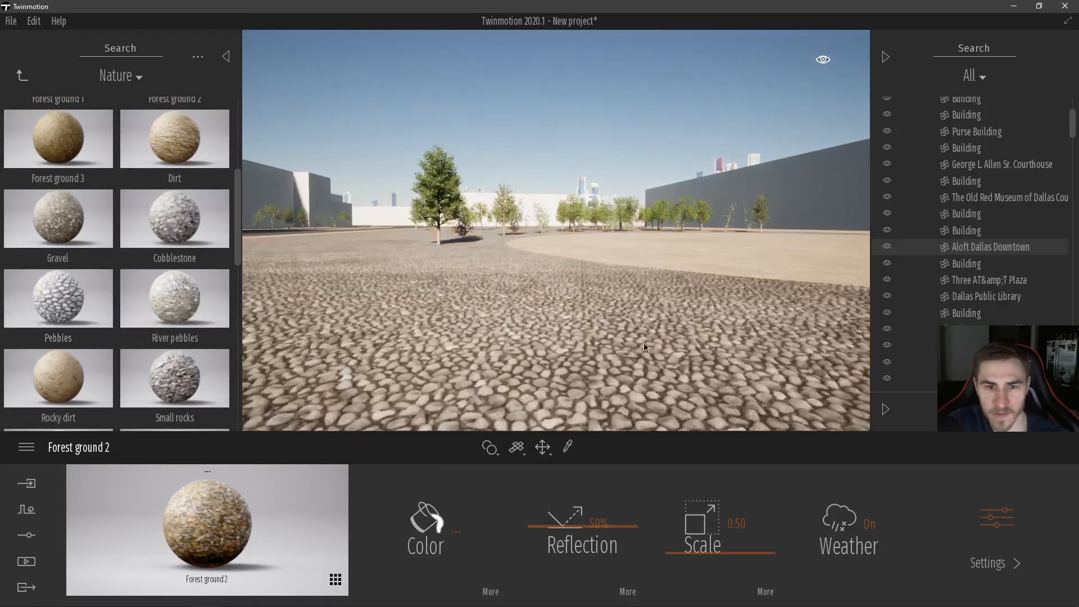
{"action": "left_click", "coordinate": [58, 298]}
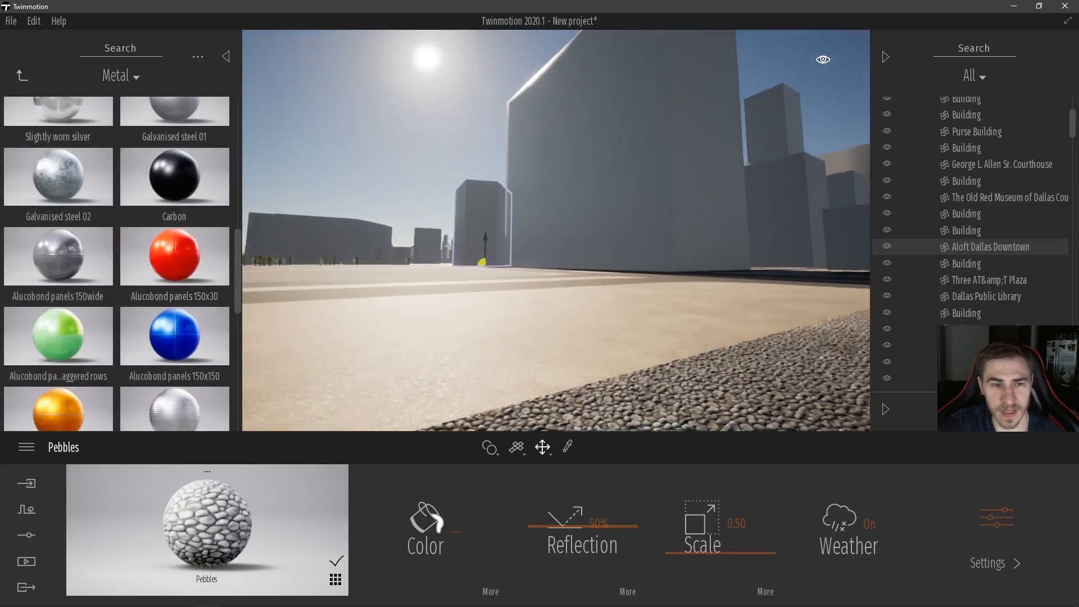
Test Alucobond 150-wide panels on the buildings, then settle on the dark Carbon material.
{"action": "left_click", "coordinate": [57, 257]}
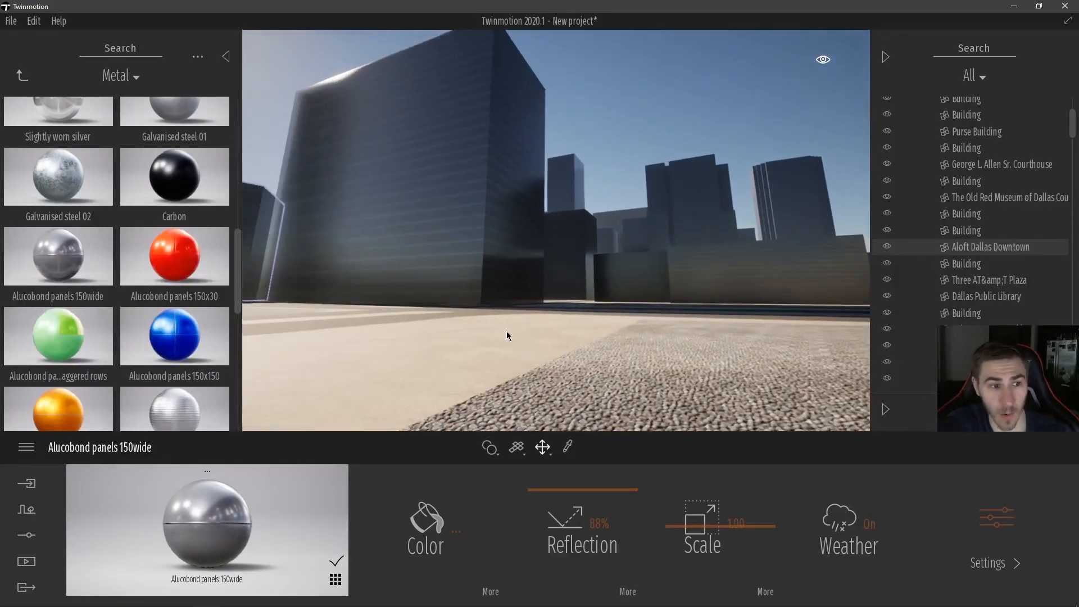
{"action": "scroll", "scroll_direction": "down", "scroll_amount": 3}
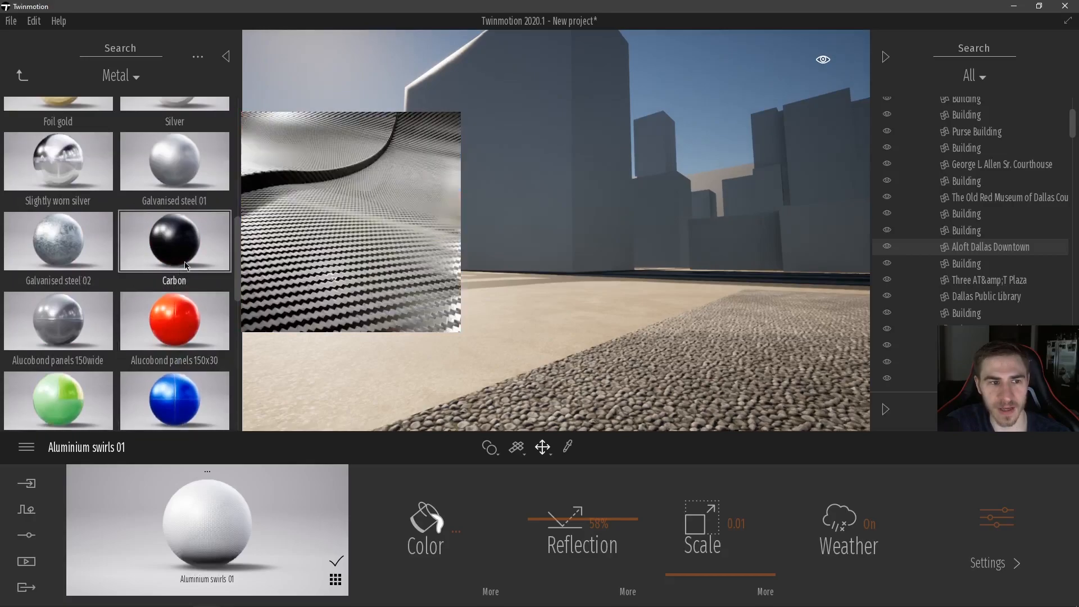
{"action": "left_click", "coordinate": [174, 240]}
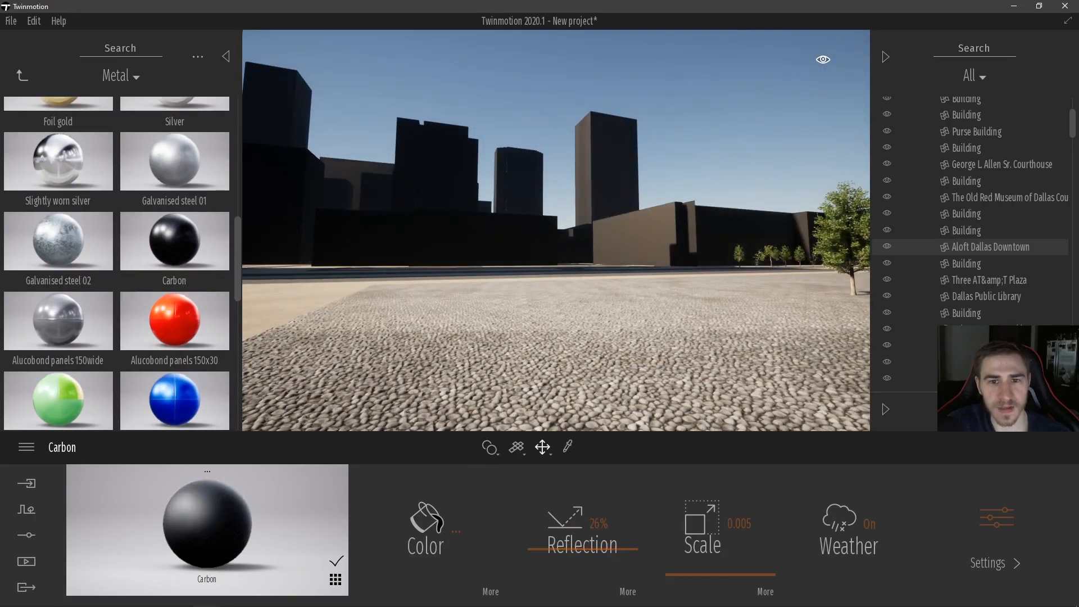
{"action": "left_click", "coordinate": [174, 170]}
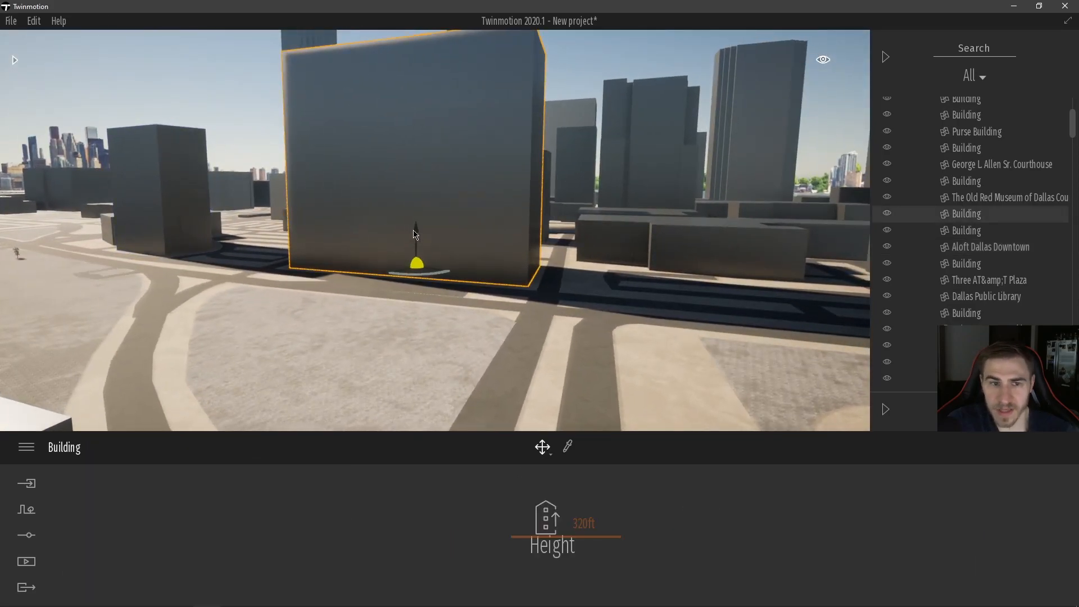
Fly through the city to check materials and expand the Areas group in the Scene graph.
{"action": "left_click_drag", "start_coordinate": [416, 263], "coordinate": [413, 259]}
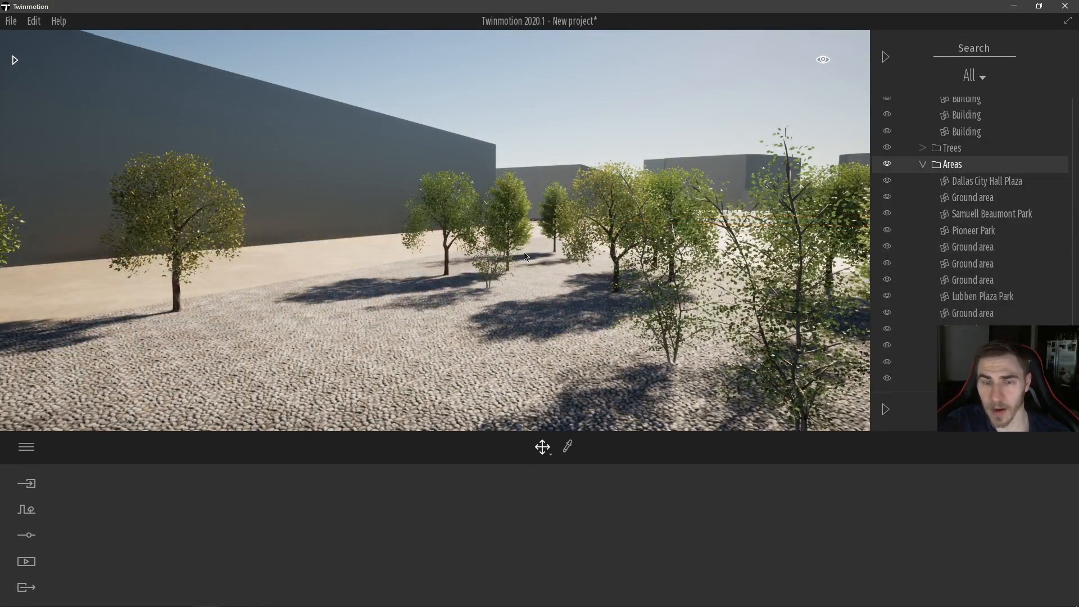
{"action": "left_click", "coordinate": [986, 181]}
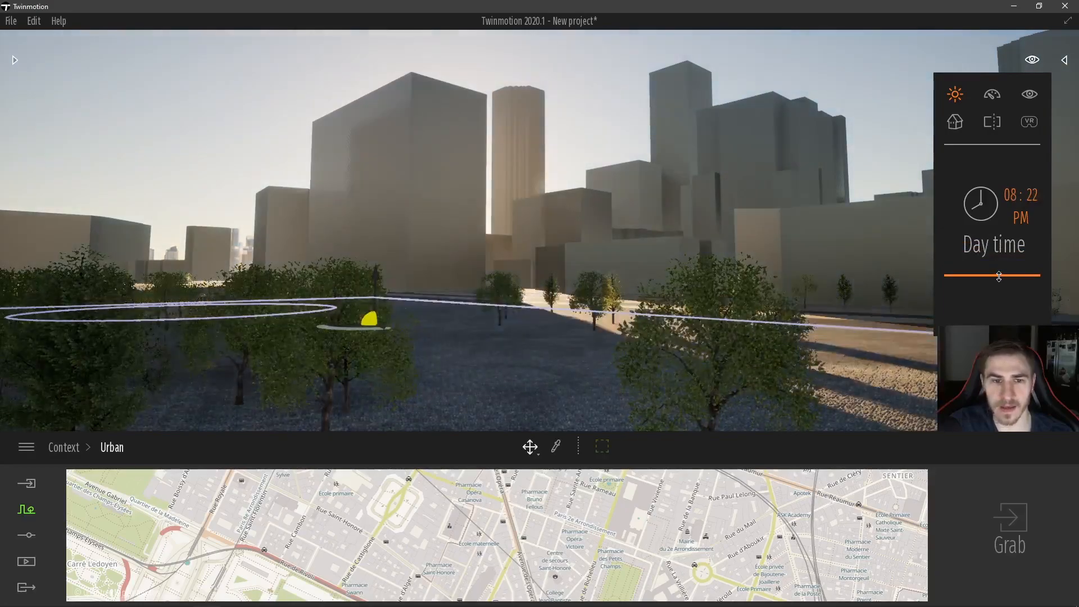
Adjust the Day time slider until the scene reads 8:47 PM with a low sunset sun.
{"action": "left_click_drag", "start_coordinate": [998, 275], "coordinate": [1000, 271]}
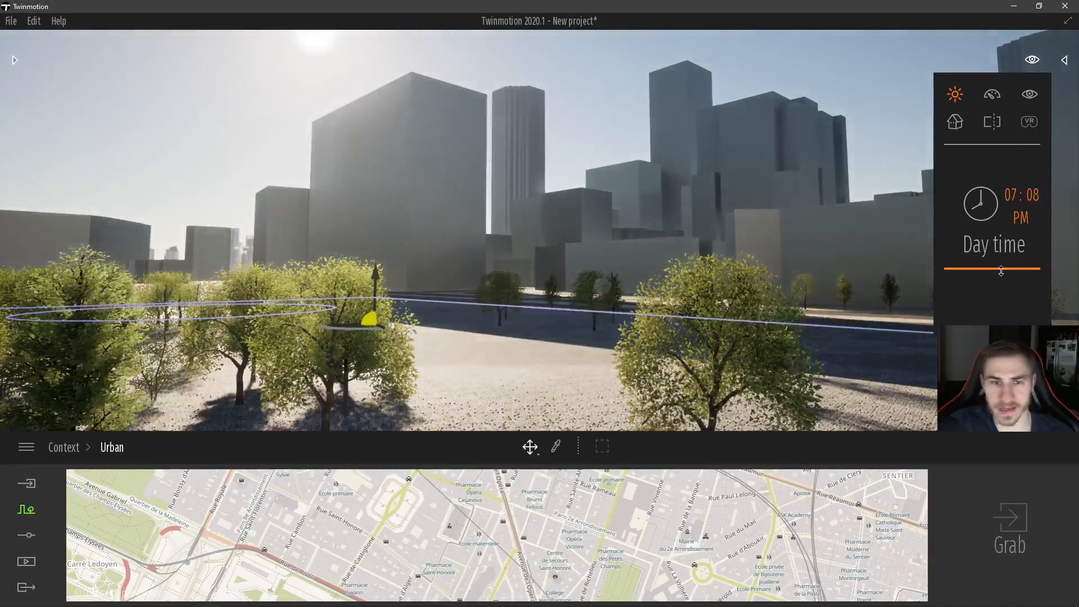
{"action": "left_click_drag", "start_coordinate": [1001, 271], "coordinate": [1005, 282]}
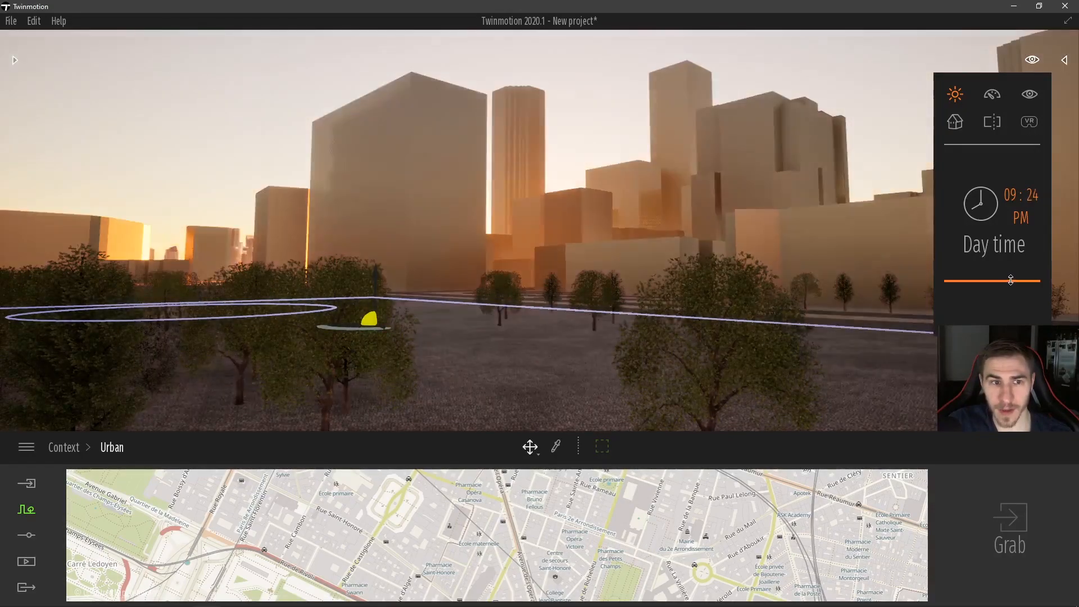
{"action": "left_click_drag", "start_coordinate": [1011, 280], "coordinate": [1014, 277]}
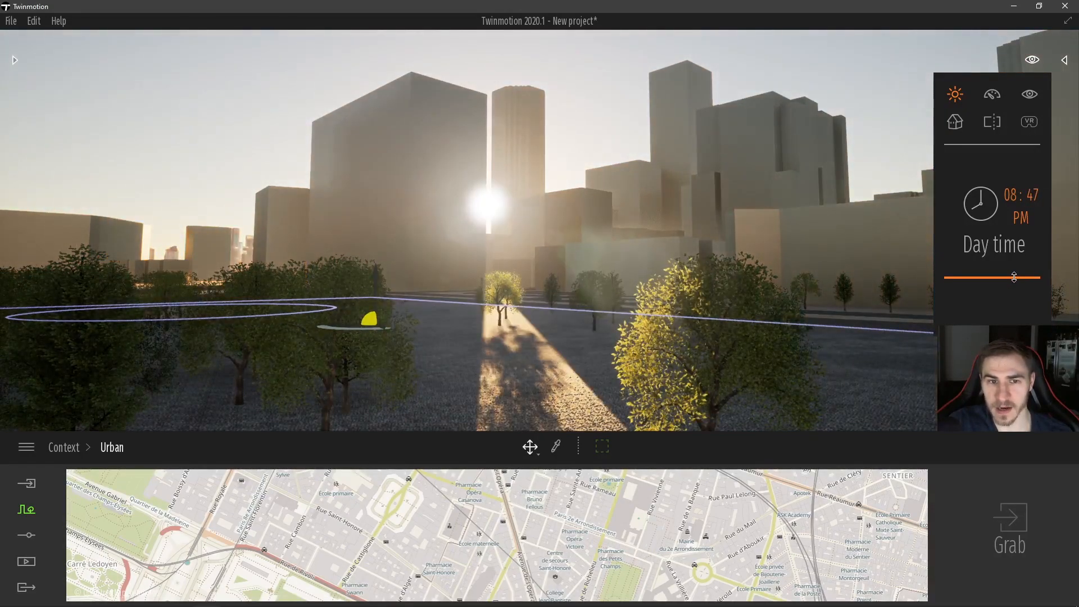